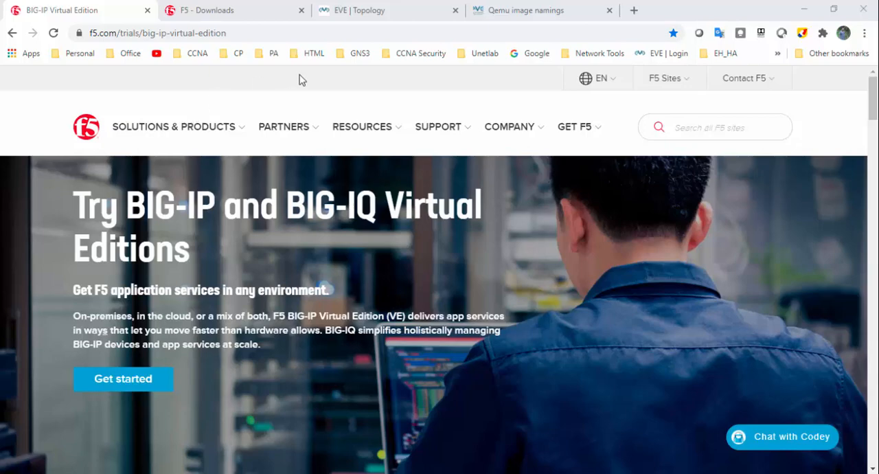
mouse_move(279, 99)
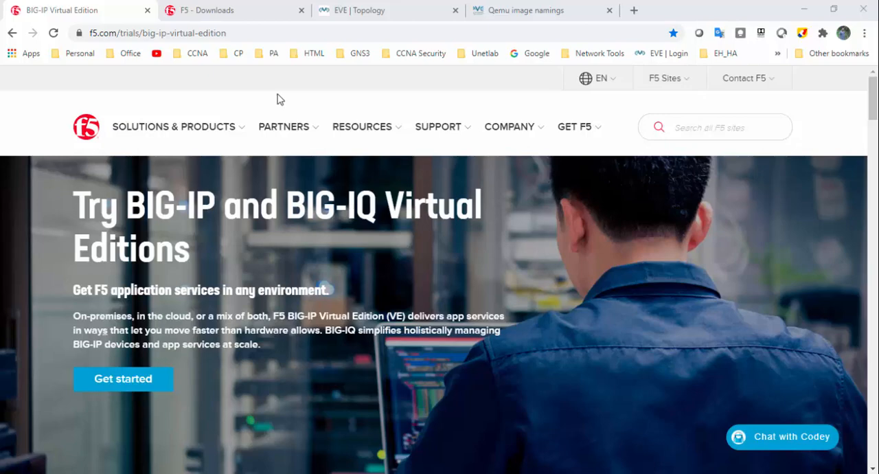
mouse_move(96, 89)
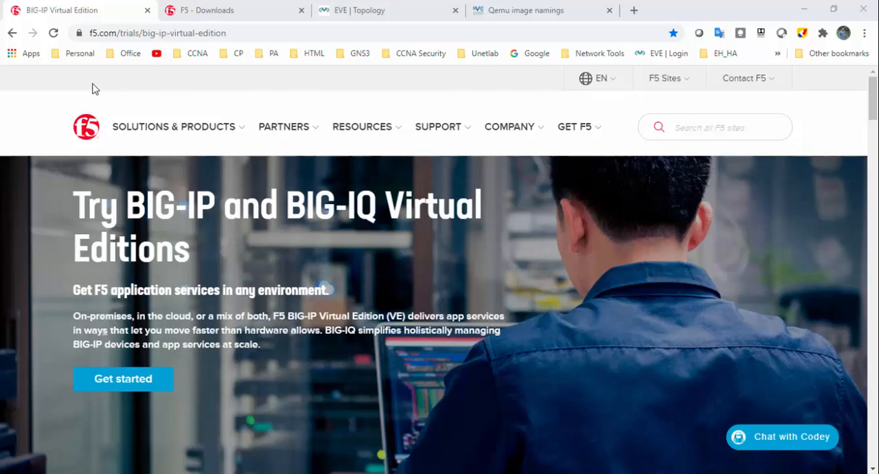
Browse the F5 trial page and open the BIG-IP VE image download for KVM.
left_click(206, 33)
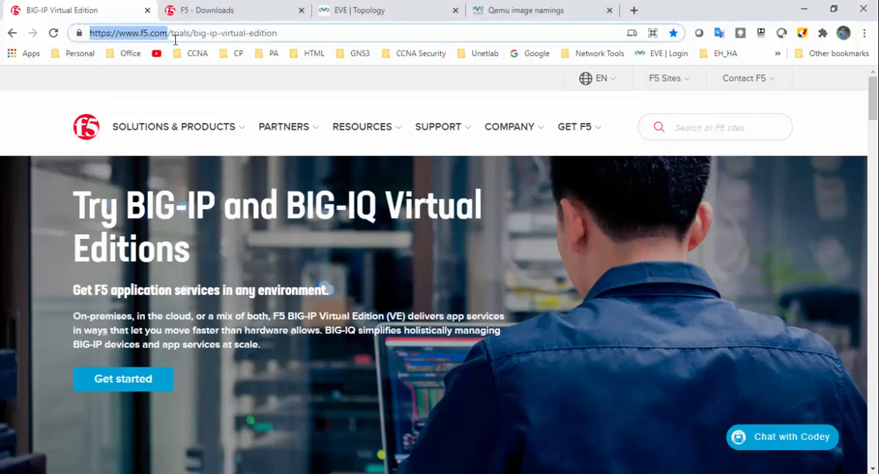
mouse_move(285, 33)
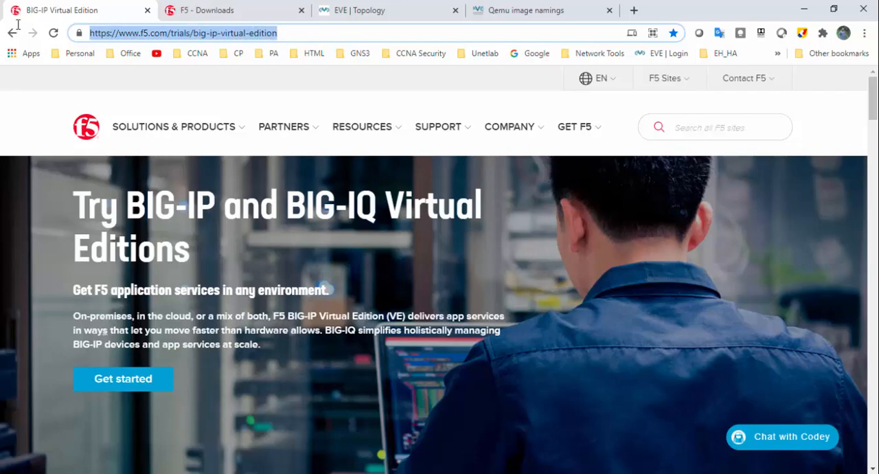
scroll("down", 3)
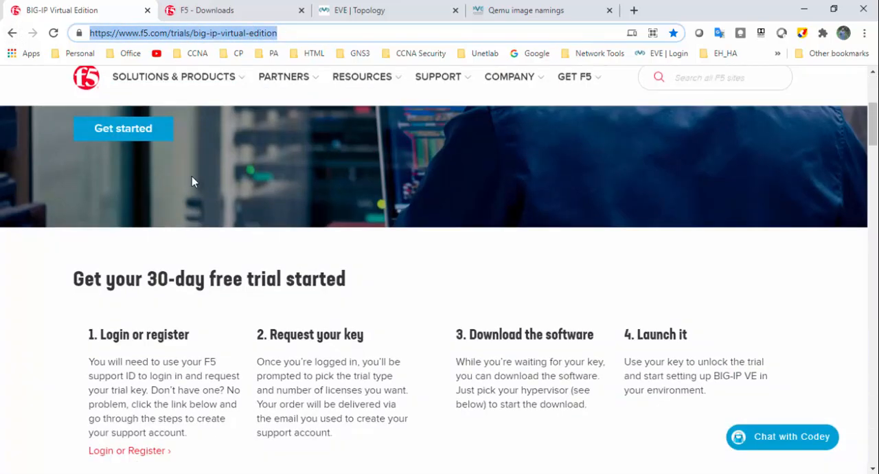
scroll("down", 3)
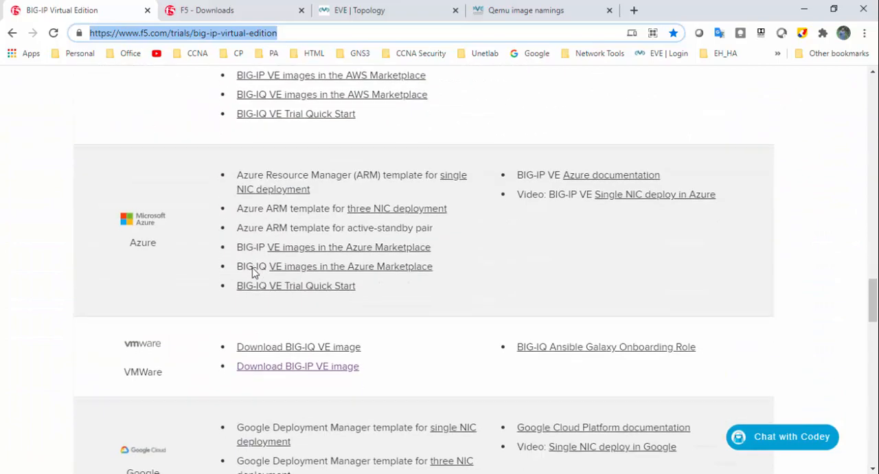
scroll("down", 3)
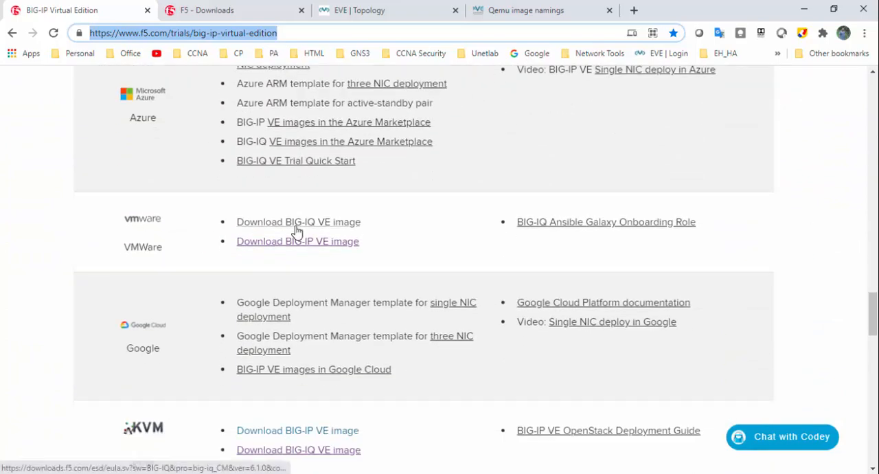
scroll("down", 3)
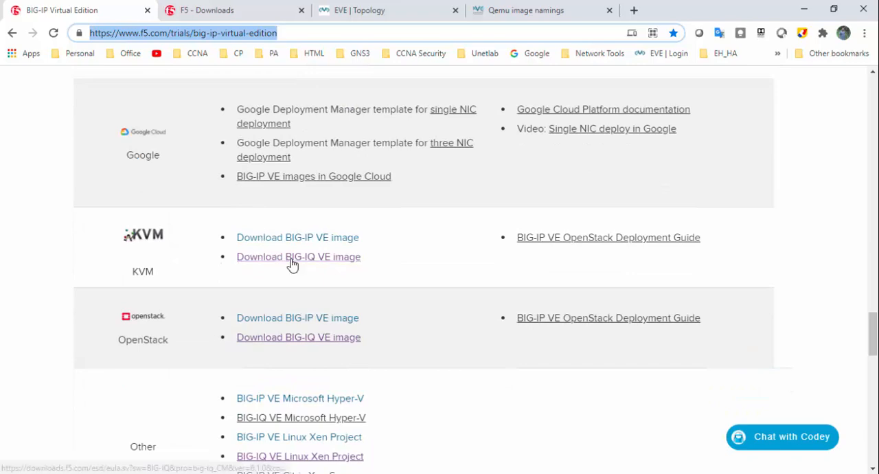
mouse_move(382, 246)
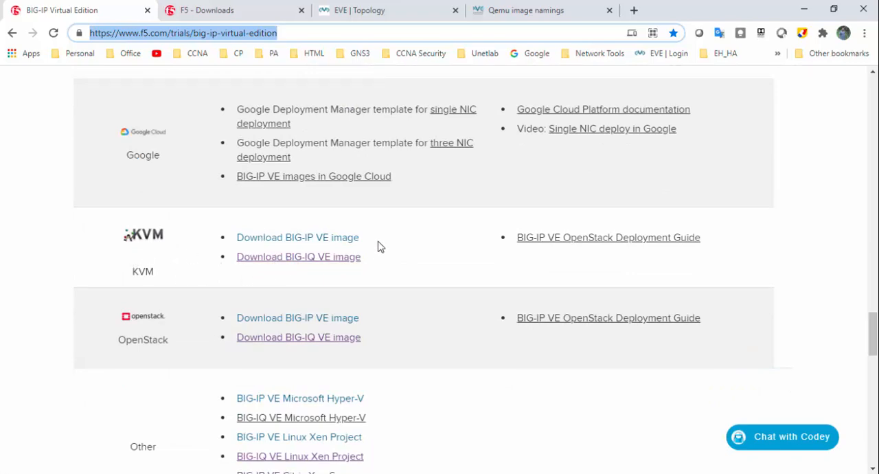
mouse_move(318, 246)
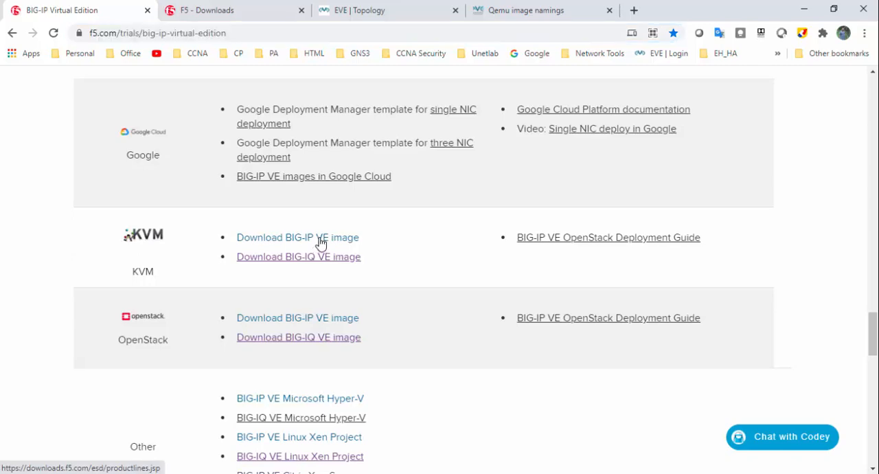
left_click(298, 237)
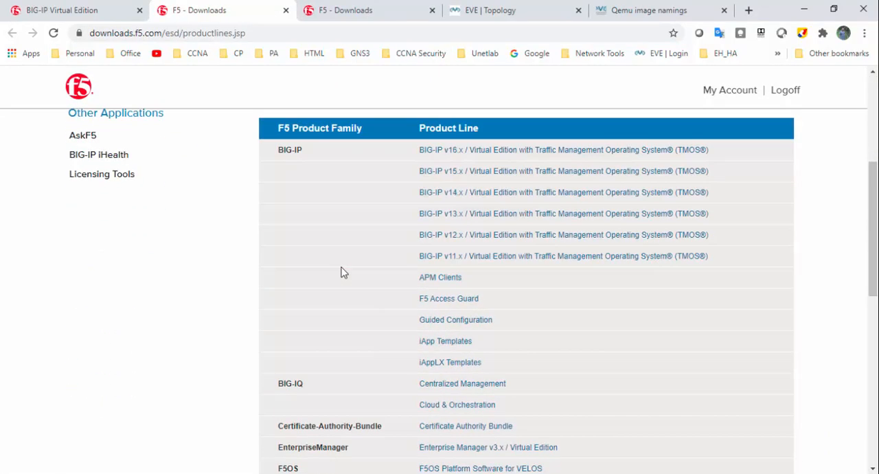
mouse_move(398, 163)
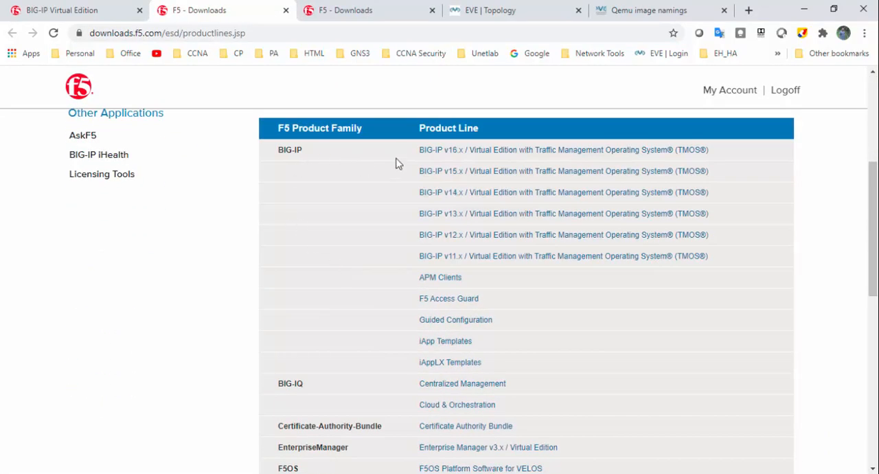
mouse_move(408, 223)
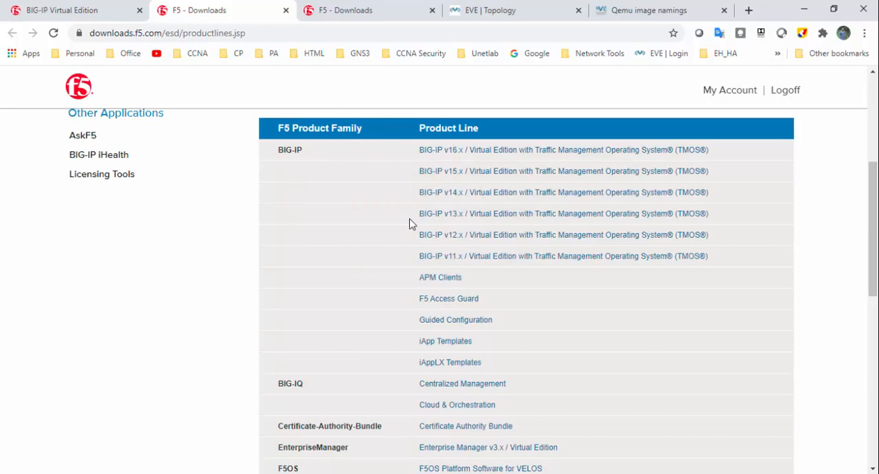
mouse_move(453, 227)
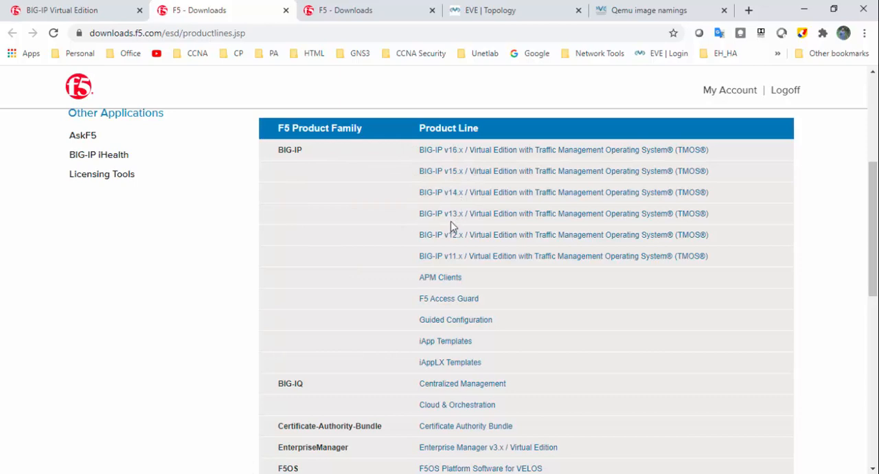
mouse_move(476, 241)
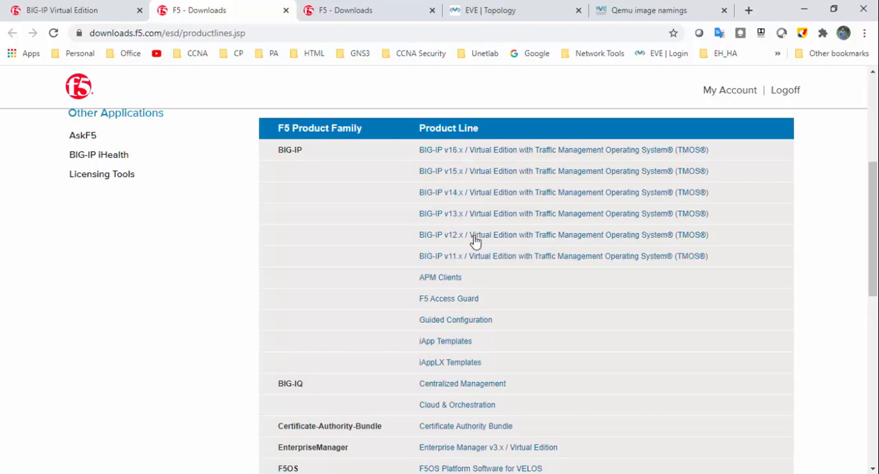
mouse_move(491, 223)
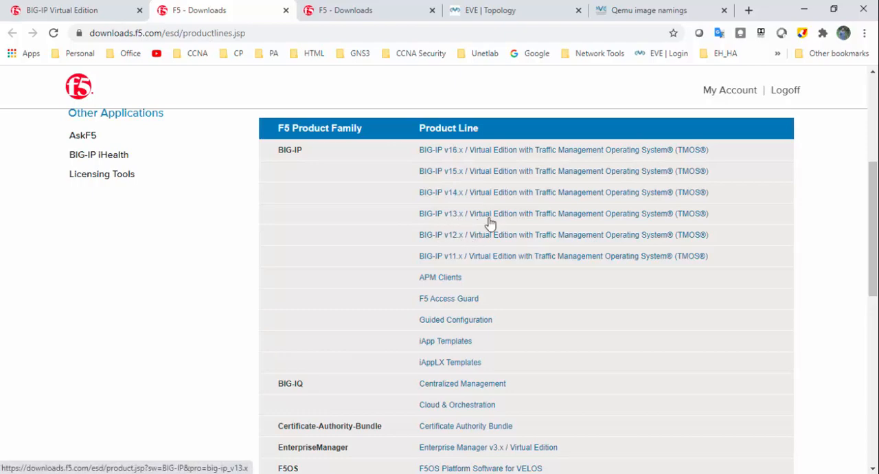
Choose the BIG-IP v13.x product line and open the 13.1.3.6_Virtual-Edition downloads.
left_click(440, 213)
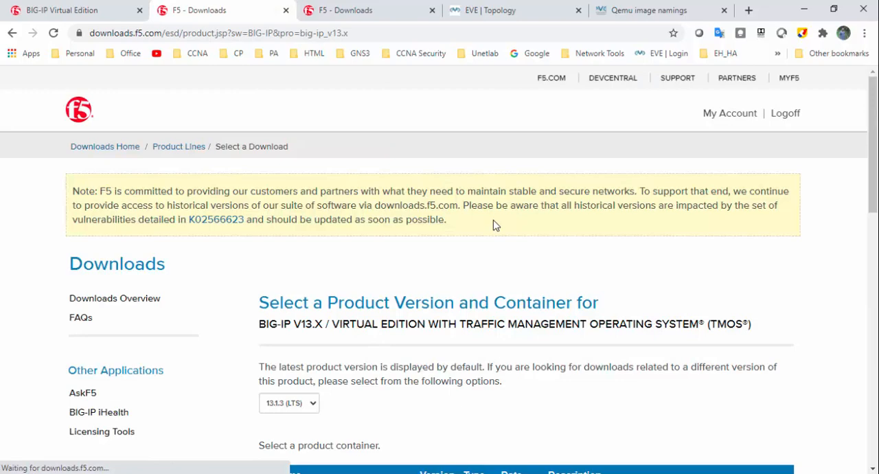
scroll("down", 3)
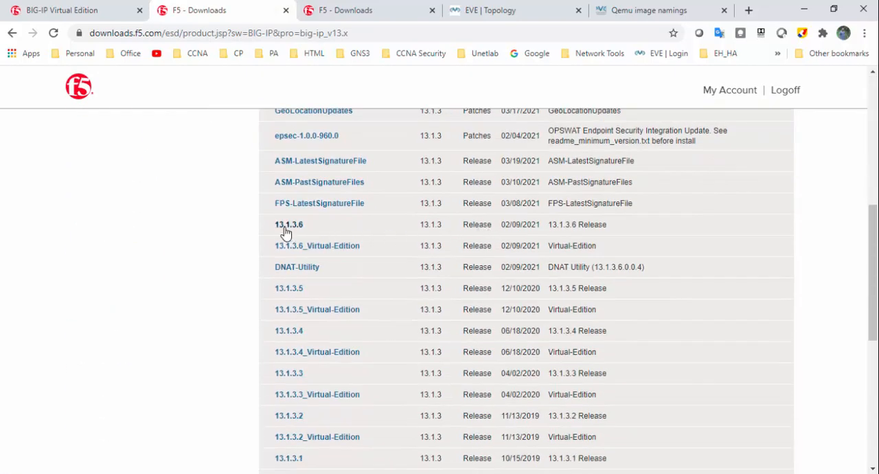
mouse_move(316, 245)
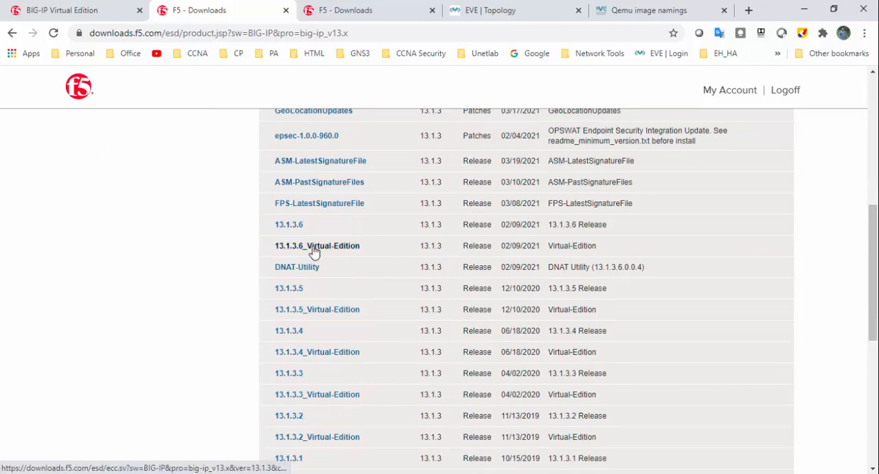
left_click(316, 245)
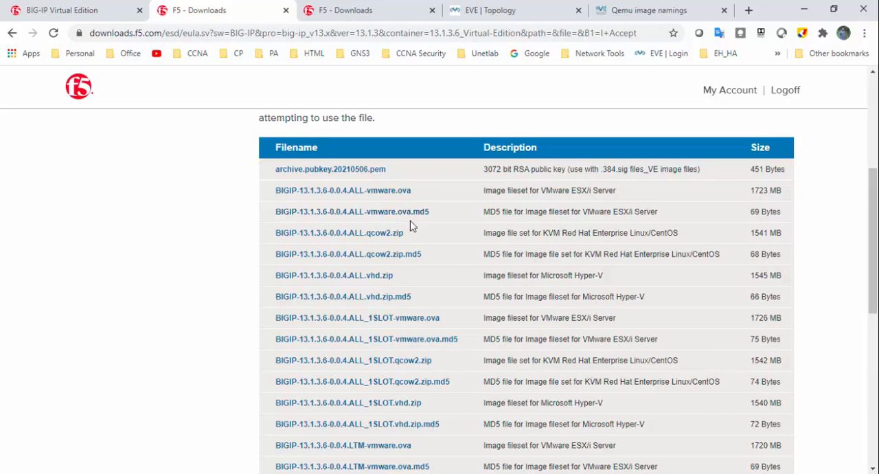
Open the BIGIP-13.1.3.6-0.0.4.ALL.qcow2 folder and select the BIGIP-13.1.3.6-0.0.4.qcow2 image.
double_click(339, 232)
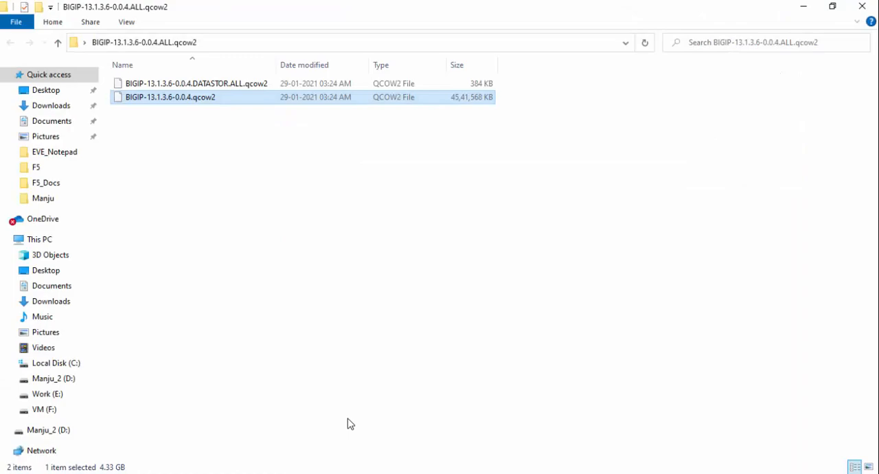
mouse_move(835, 23)
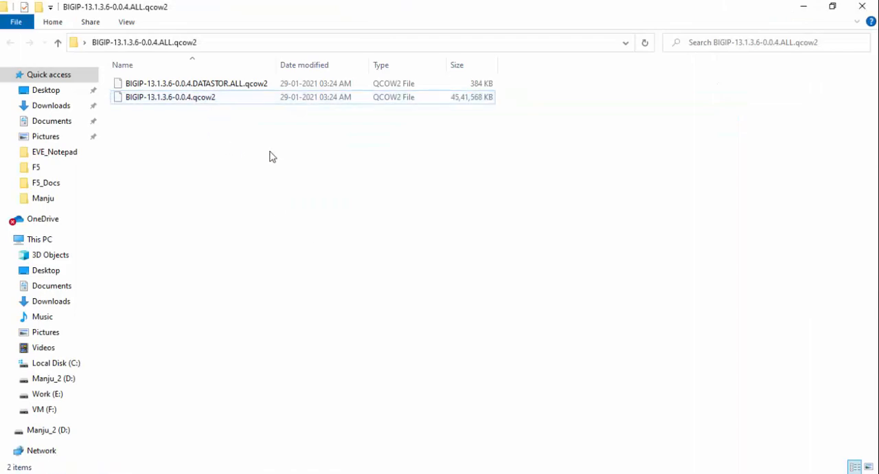
left_click(170, 97)
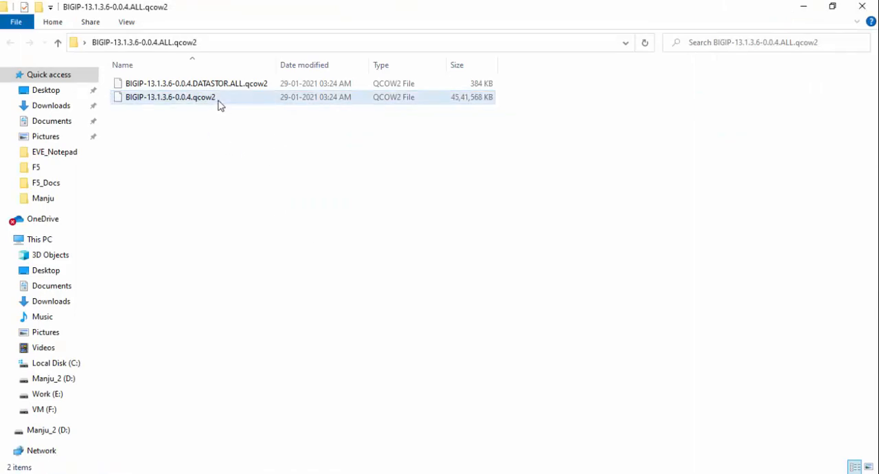
mouse_move(180, 107)
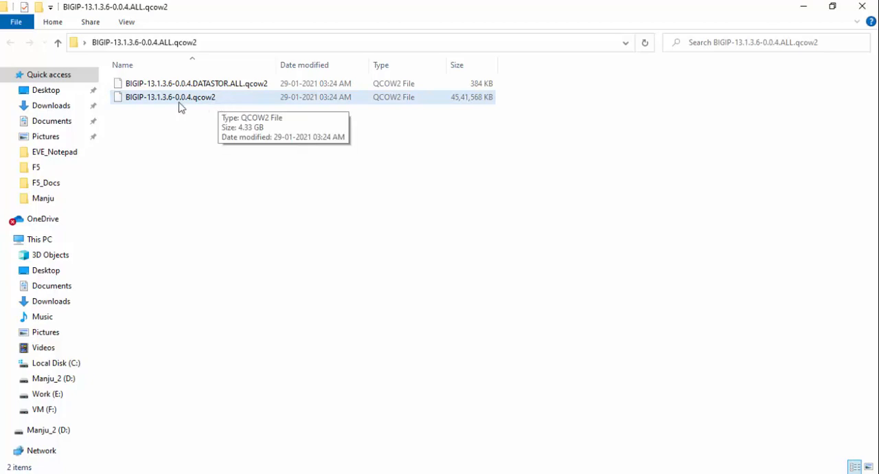
mouse_move(211, 106)
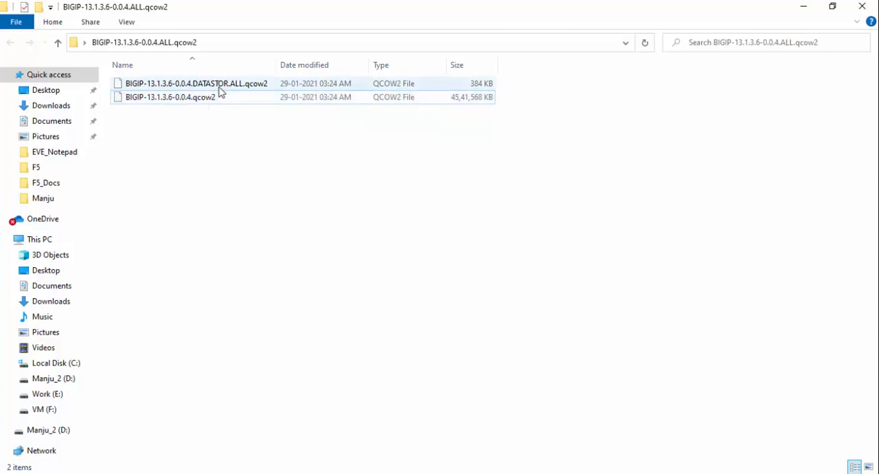
mouse_move(196, 83)
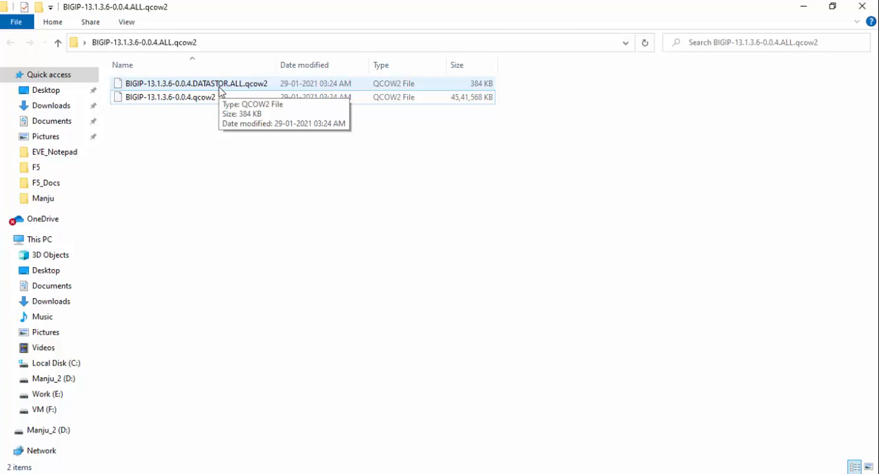
mouse_move(254, 270)
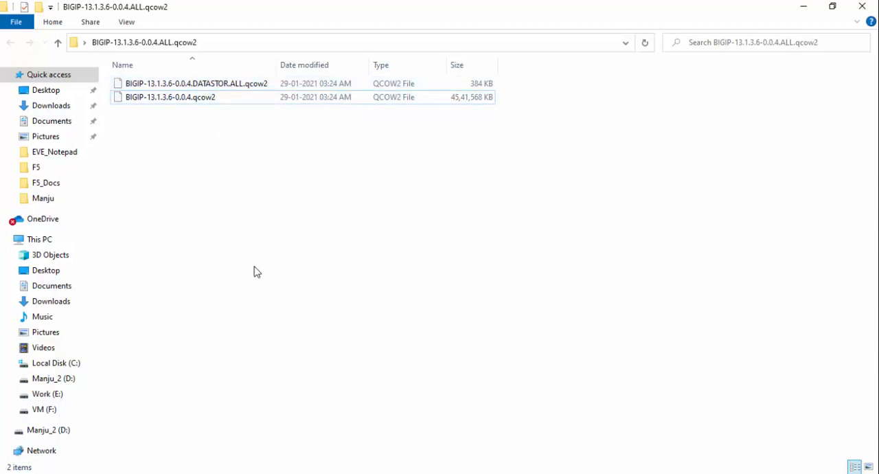
mouse_move(299, 246)
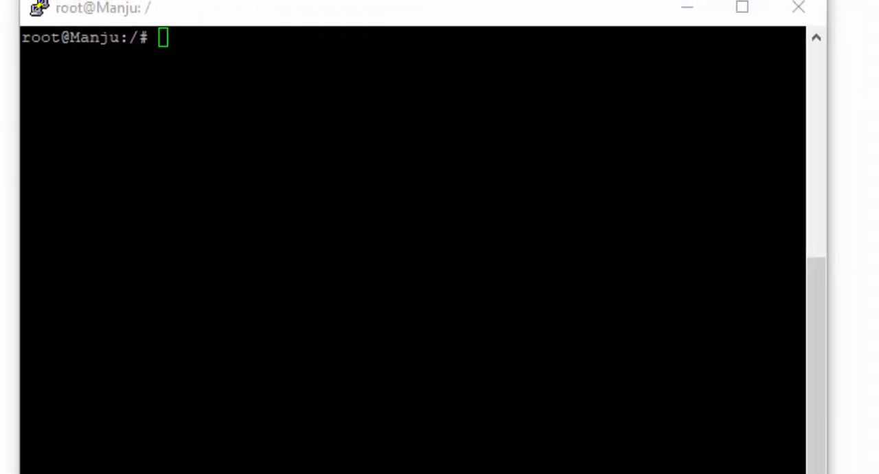
Create /opt/unetlab/addons/qemu/bigip-13.1.3.6 with mkdir and begin changing into it.
type("mkdir /opt/unetlab/addons/qemu/bigip-13.1.3.6")
type("cd")
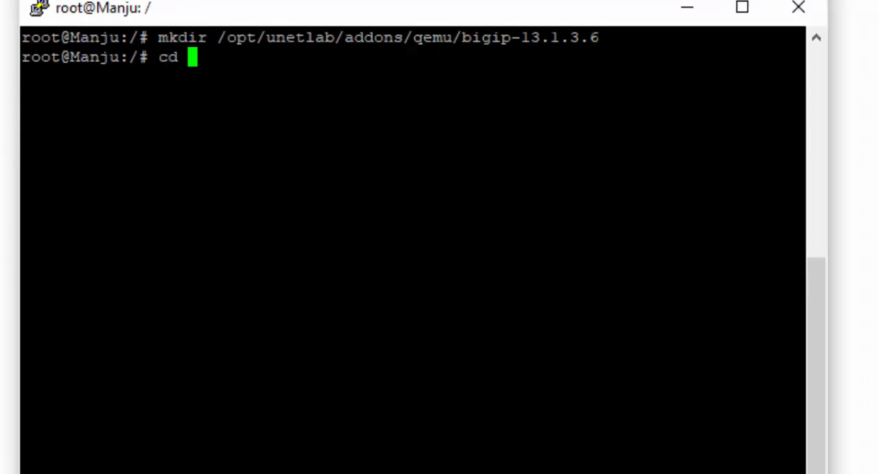
type("/opt/unetlab/addons/qemu/bigip-13.1.3.6")
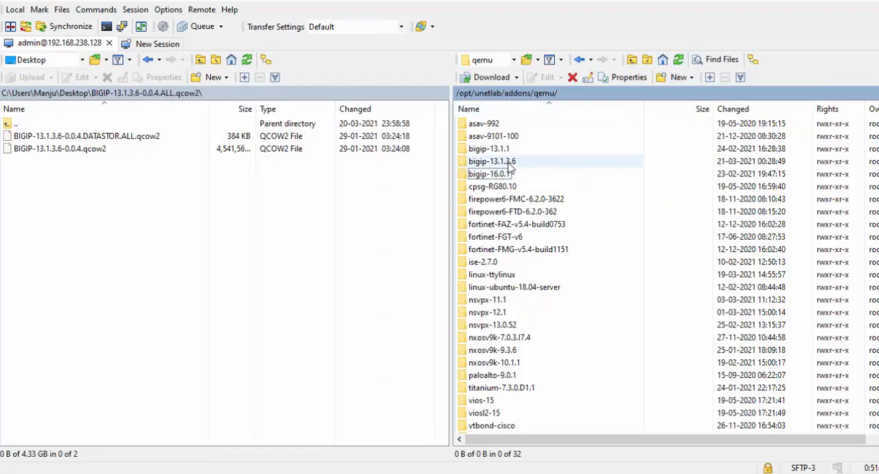
Upload both qcow2 images into the server's bigip-13.1.3.6 folder and rename the large one virtioa.qcow2.
double_click(492, 161)
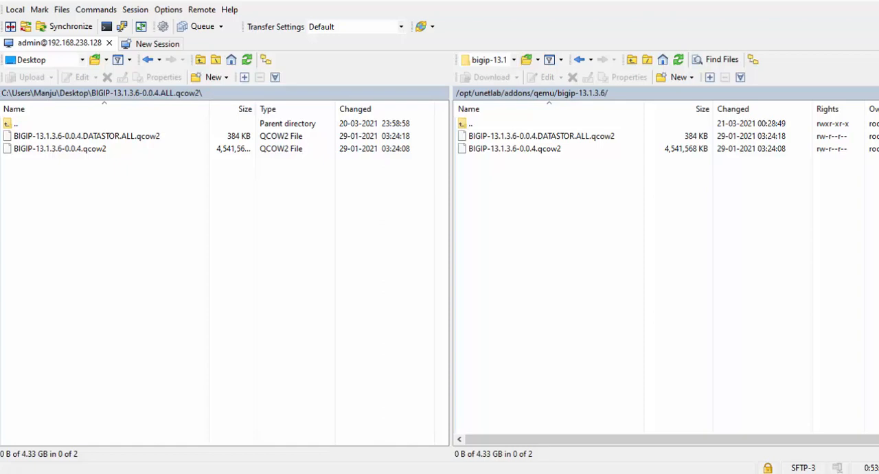
right_click(514, 148)
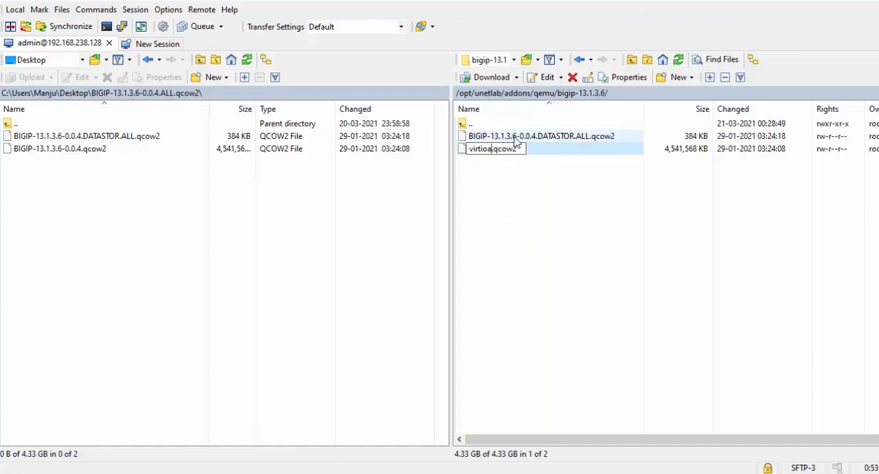
Rename the DATASTOR qcow2 image on the server to virtiob.qcow2.
right_click(549, 148)
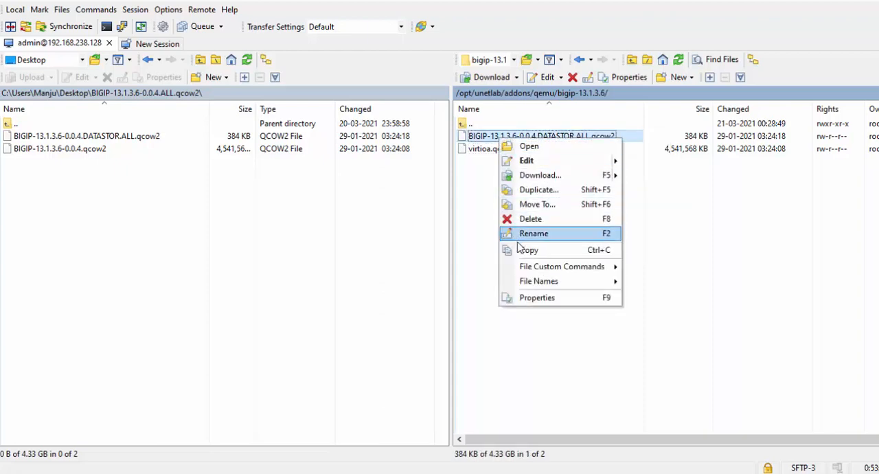
mouse_move(541, 239)
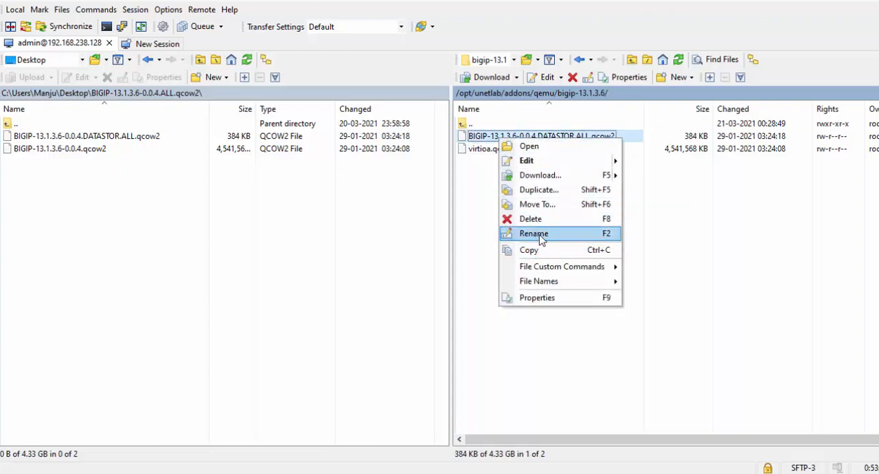
left_click(534, 233)
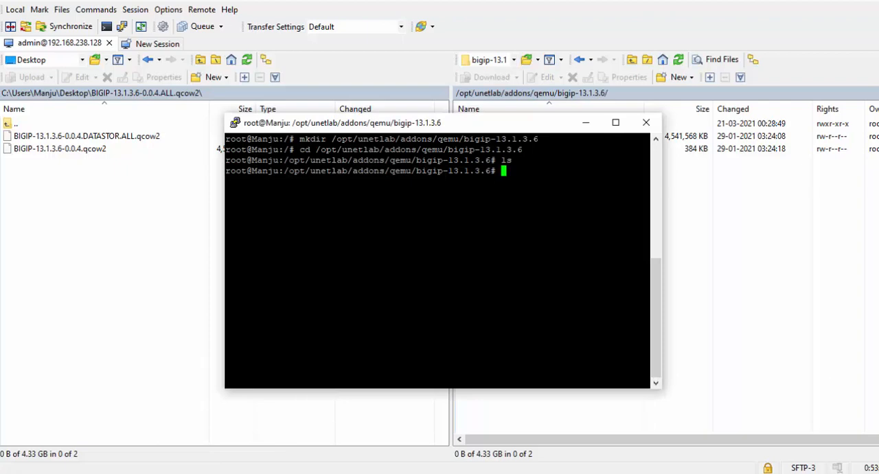
Run /opt/unetlab/wrappers/unl_wrapper -a fixpermissions and list the folder's virtioa and virtiob images.
type("/opt/unetlab/wrappers/unl_wrapper -a fixpermissions")
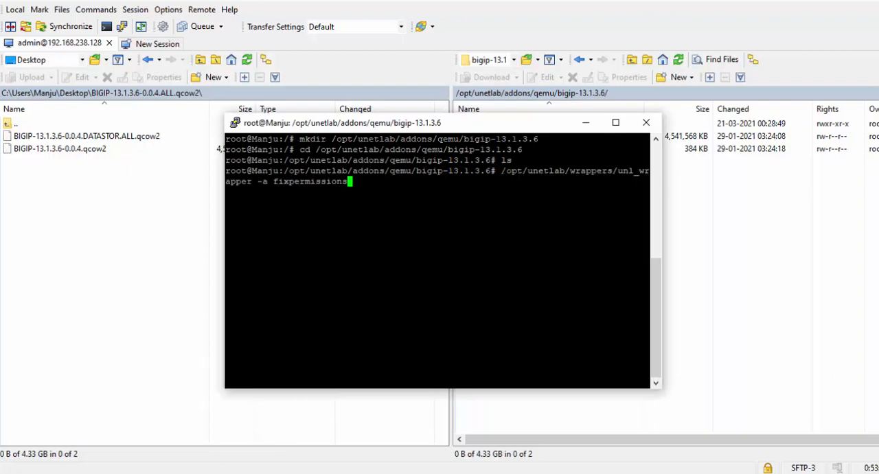
key("BackSpace")
type("ls")
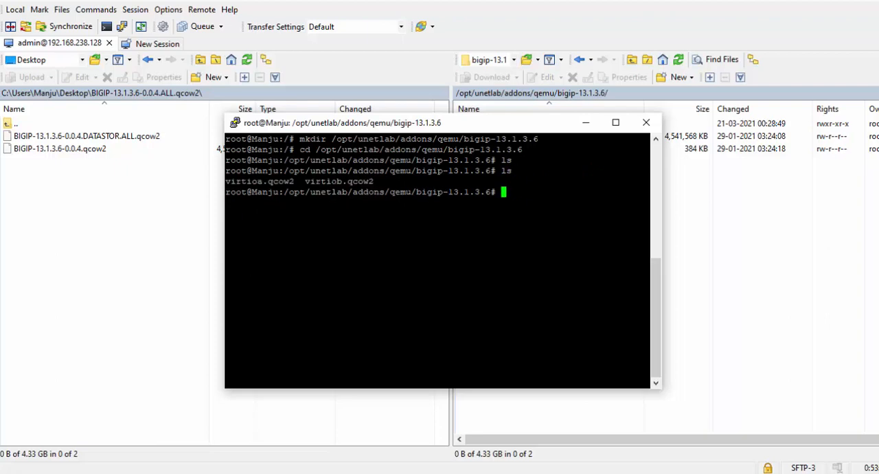
type("/opt/unetlab/wrappers/unl_wrapper -a fixpermissions")
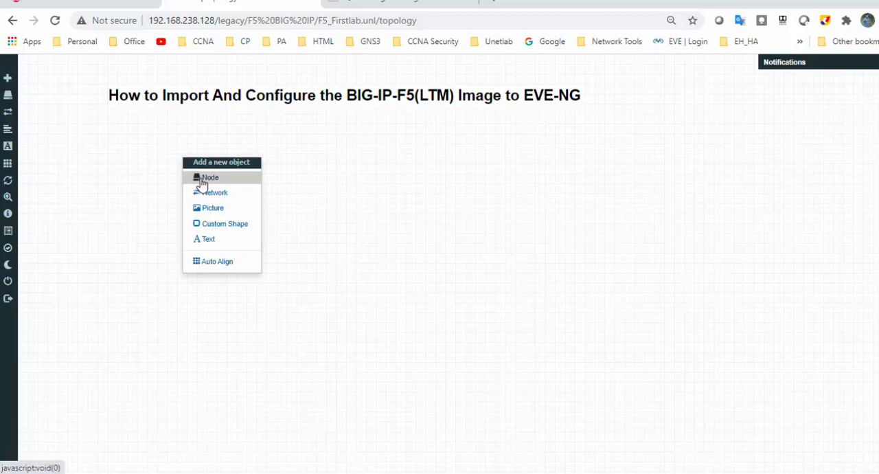
Add and save a BIGIP node using the F5 BIG-IP LTM VE template and bigip-13.1.3.6 image.
left_click(210, 177)
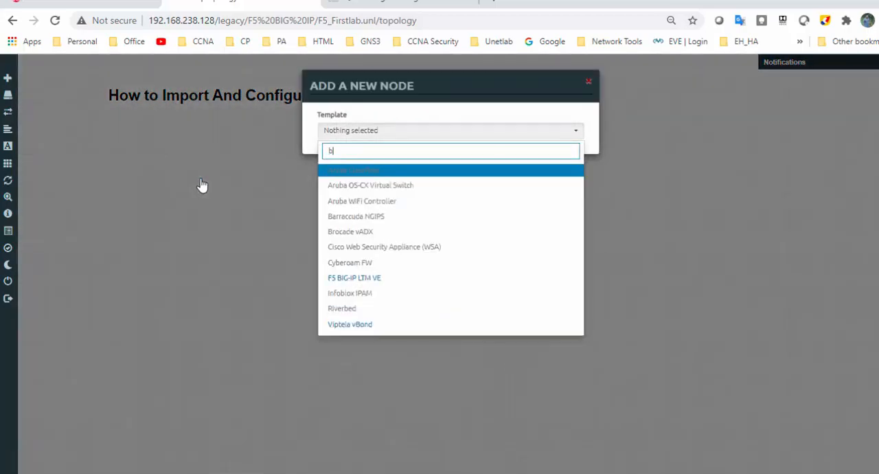
left_click(355, 278)
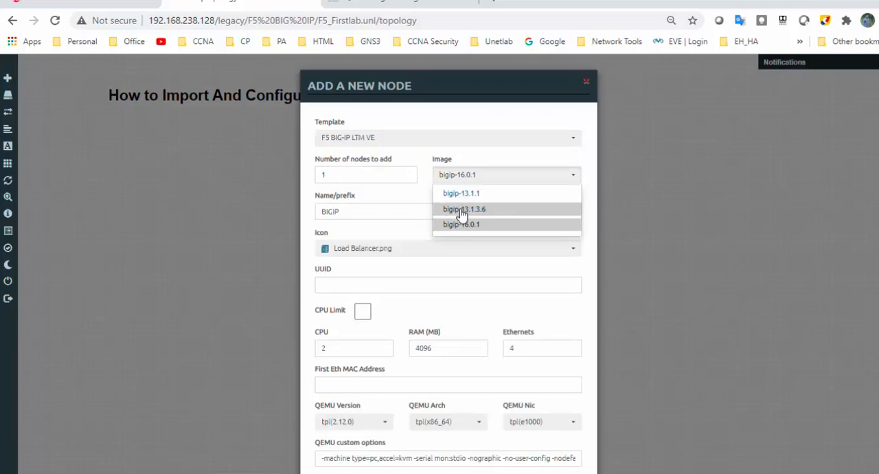
scroll("down", 3)
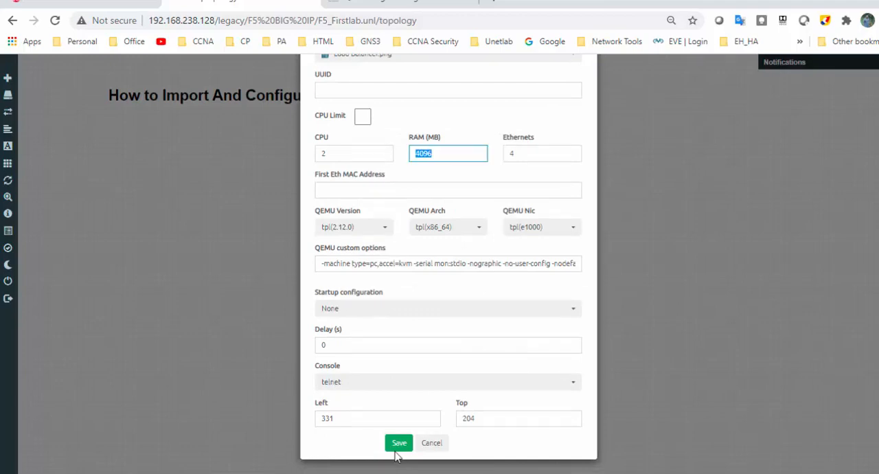
left_click(399, 442)
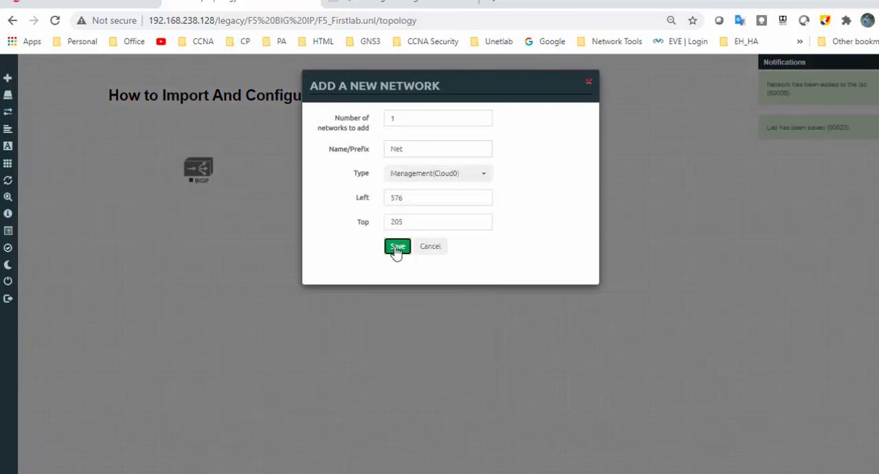
Save the Management(Cloud0) Net, link BIGIP to it, start the node and open its console.
left_click(398, 246)
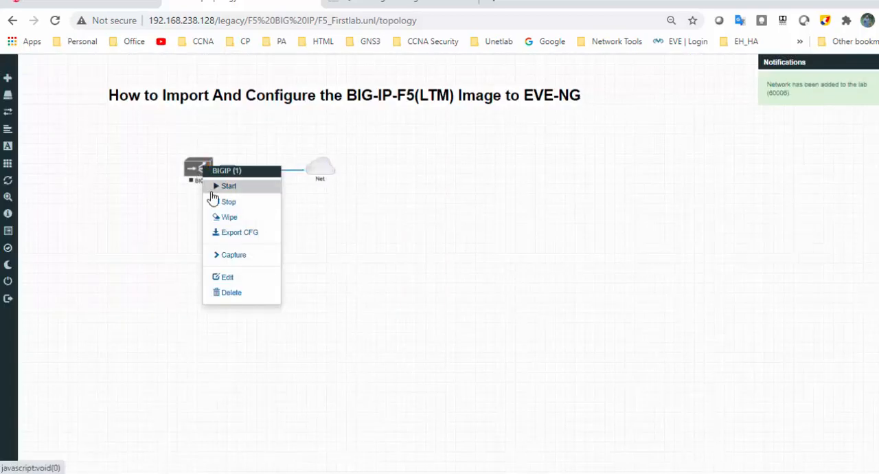
left_click(228, 185)
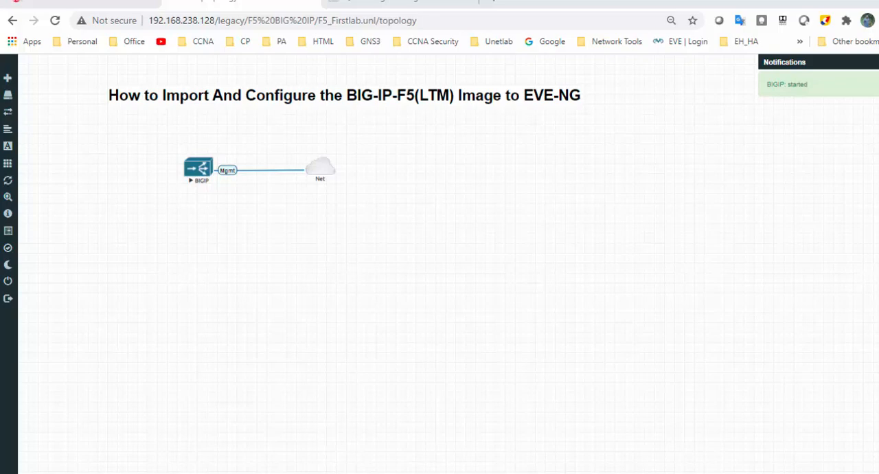
double_click(198, 169)
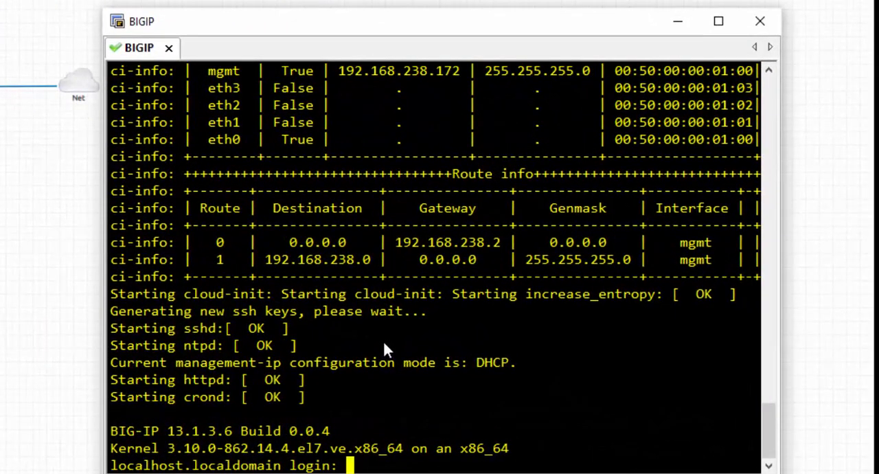
Log in to the BIG-IP console as root and run config.
type("root")
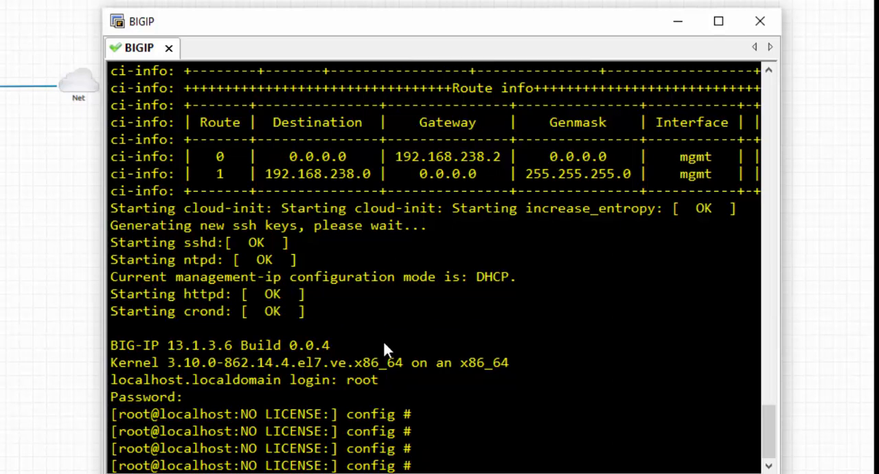
type("config")
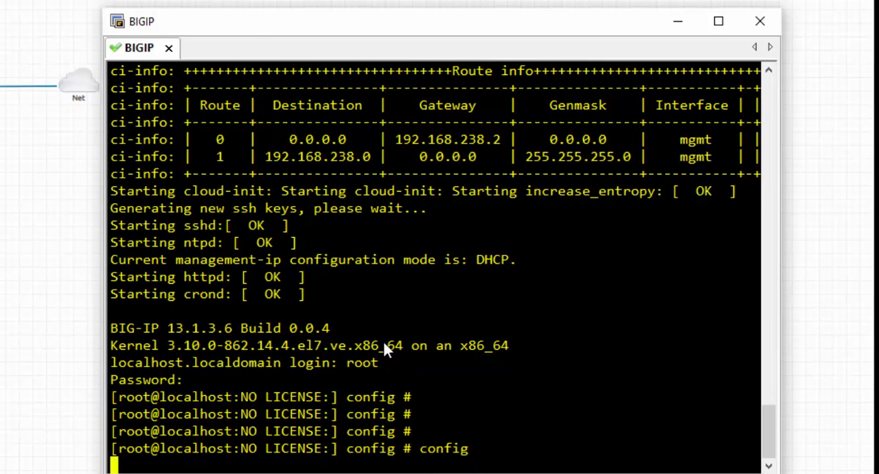
mouse_move(385, 350)
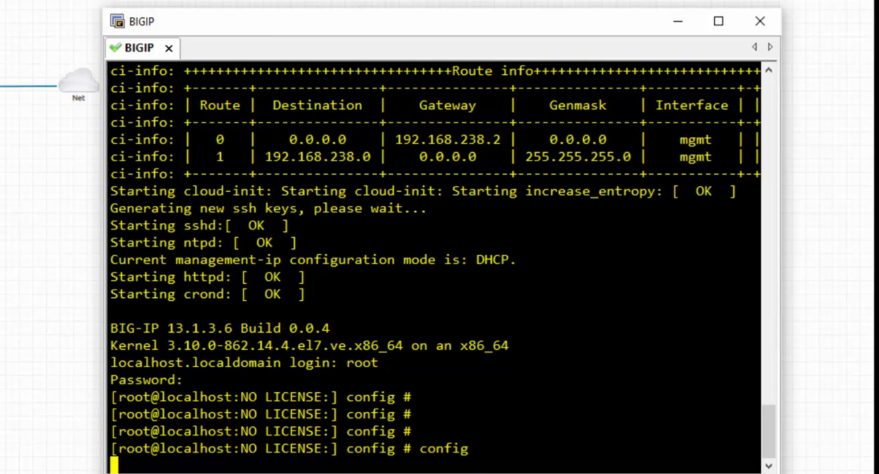
key("Return")
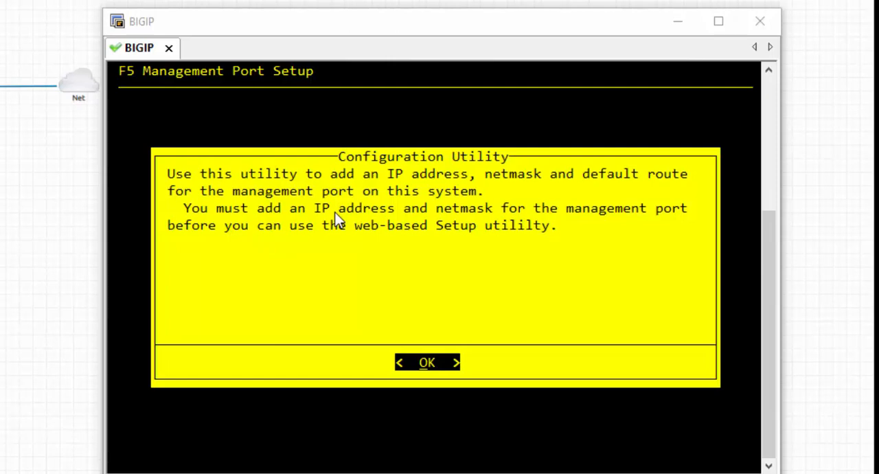
Decline automatic IP configuration and set the management address to 192.168.238.140.
left_click(426, 362)
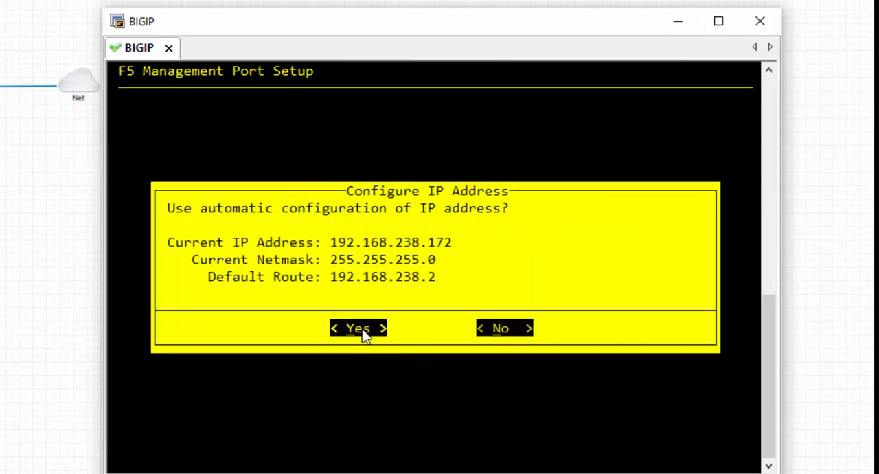
mouse_move(381, 373)
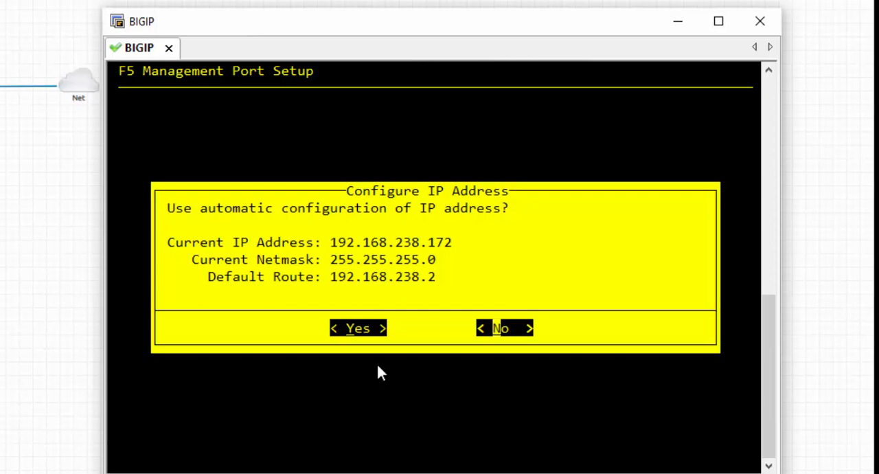
left_click(502, 328)
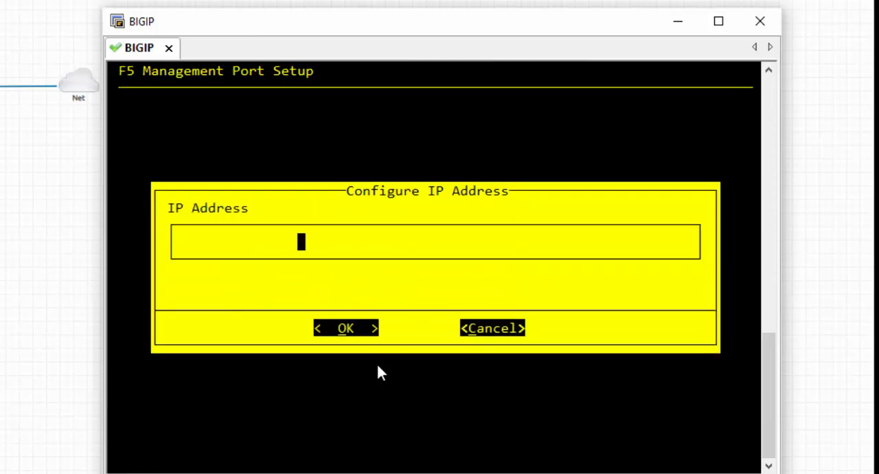
type("192.168.238.1")
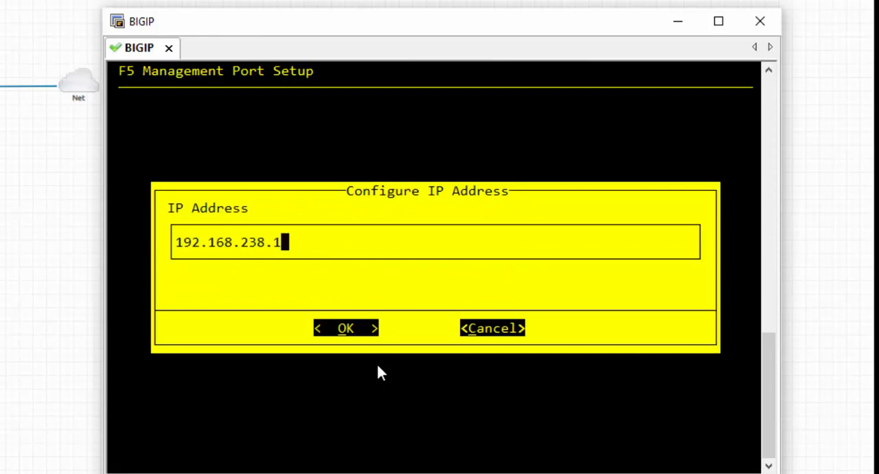
type("40")
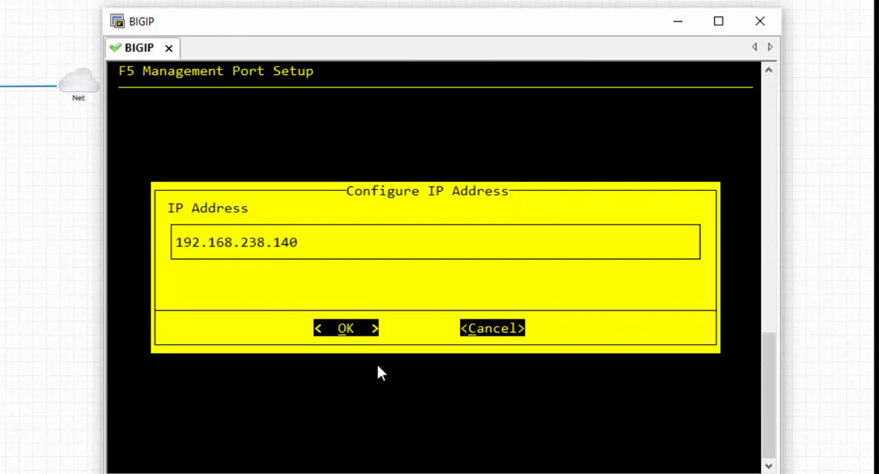
left_click(346, 327)
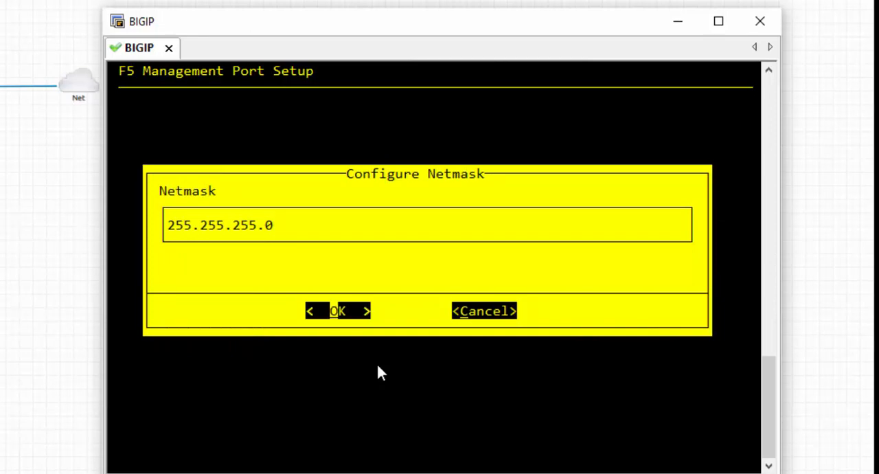
Accept netmask 255.255.255.0 and default route 192.168.238.2, then confirm the settings.
left_click(338, 311)
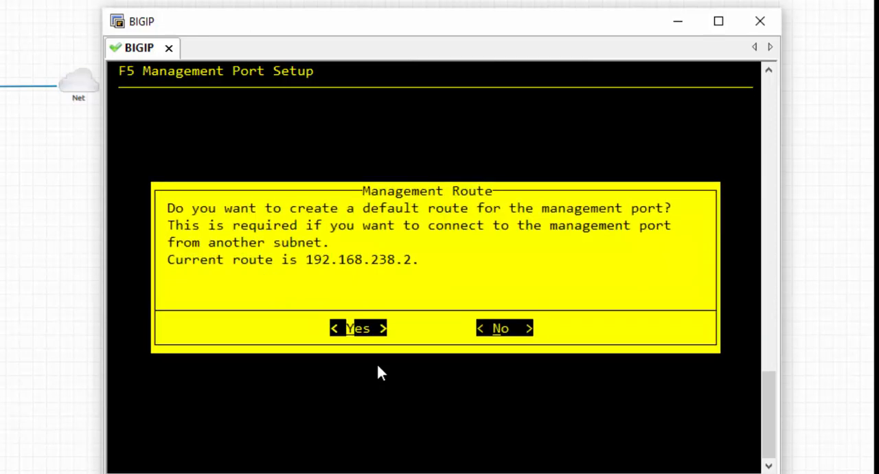
left_click(358, 328)
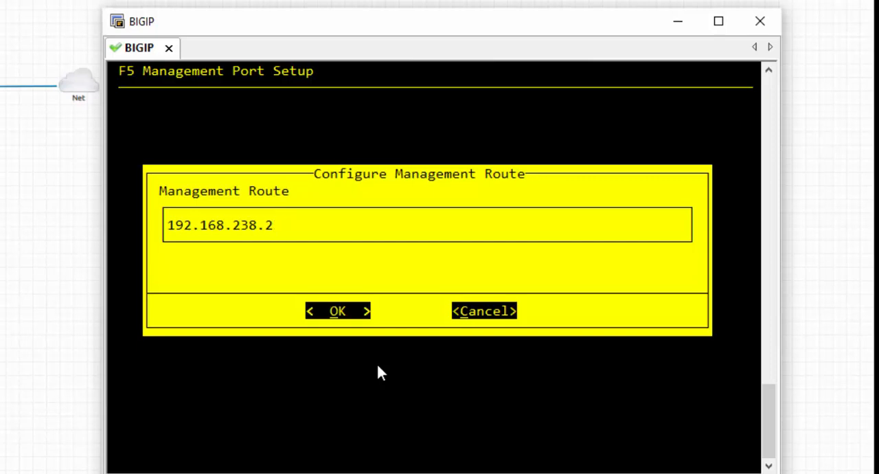
left_click(337, 311)
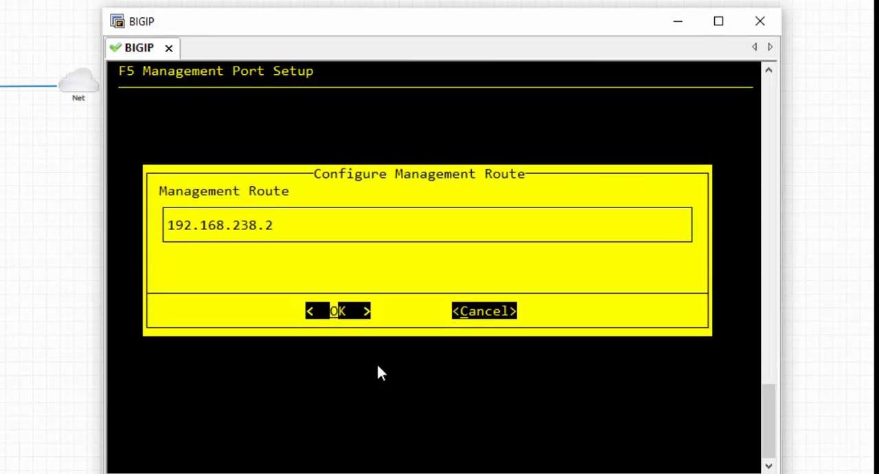
left_click(337, 311)
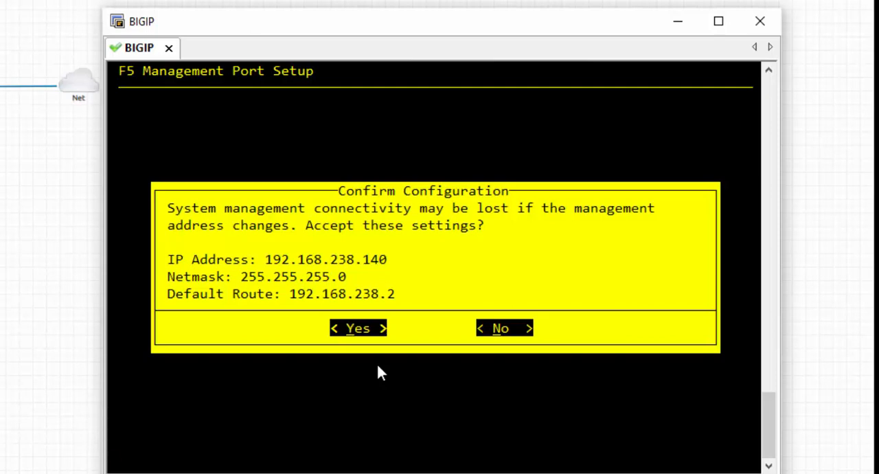
mouse_move(264, 234)
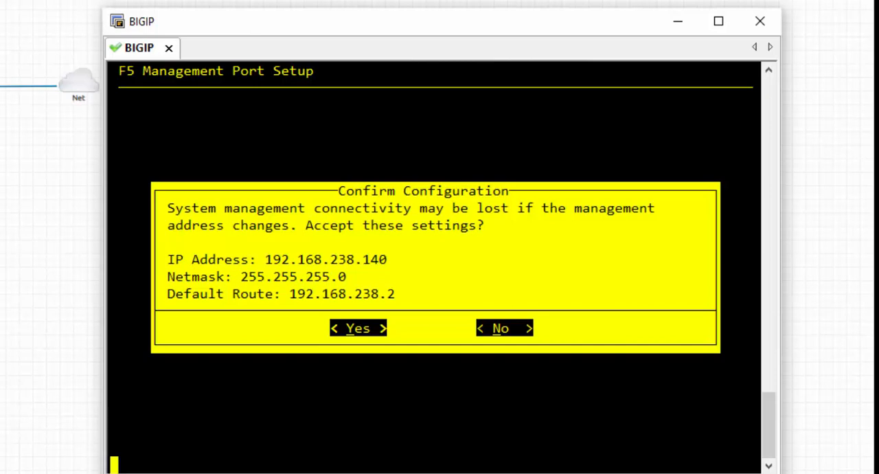
left_click(358, 328)
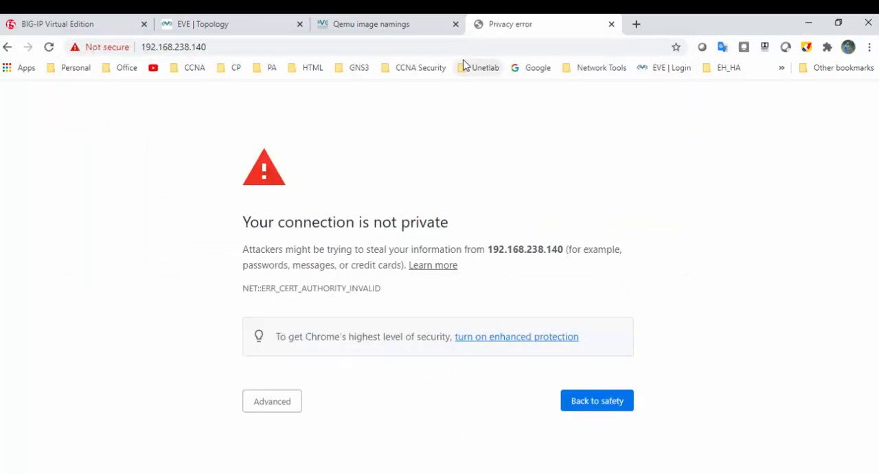
Bypass the certificate warning at 192.168.238.140 and log in to BIG-IP as admin.
left_click(272, 401)
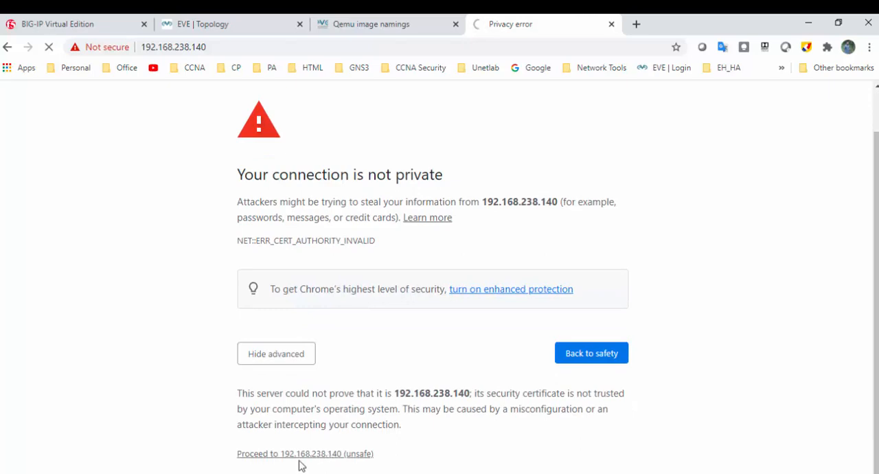
left_click(305, 453)
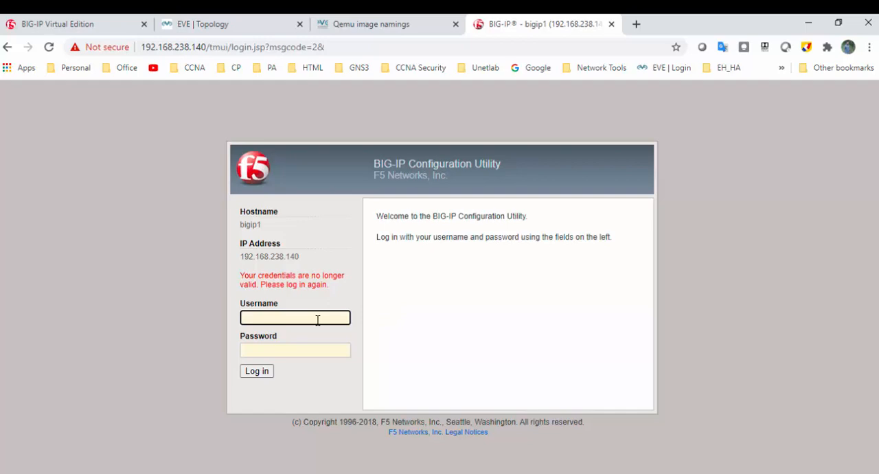
type("admin")
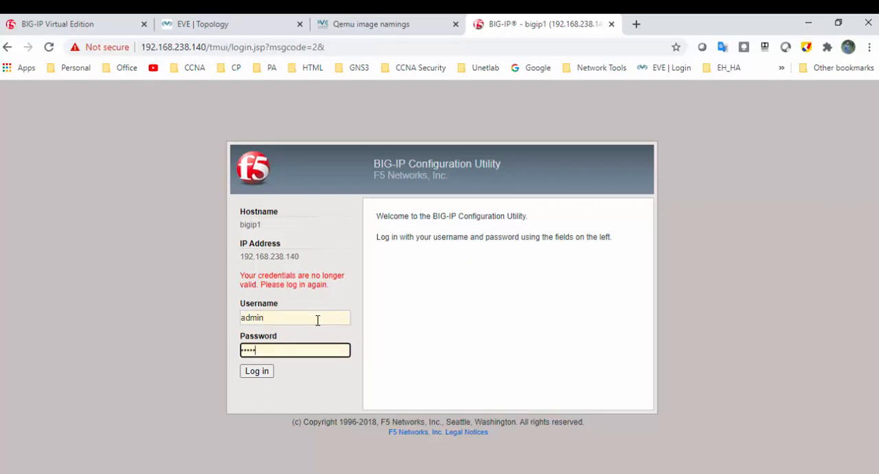
left_click(256, 371)
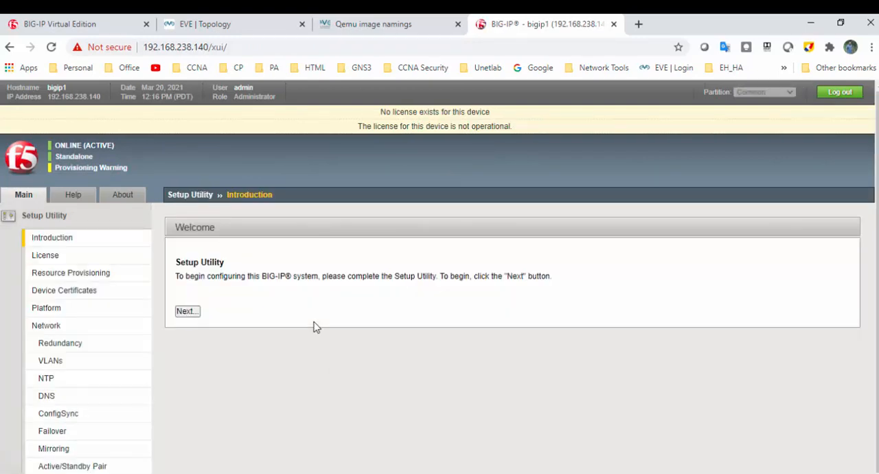
mouse_move(214, 256)
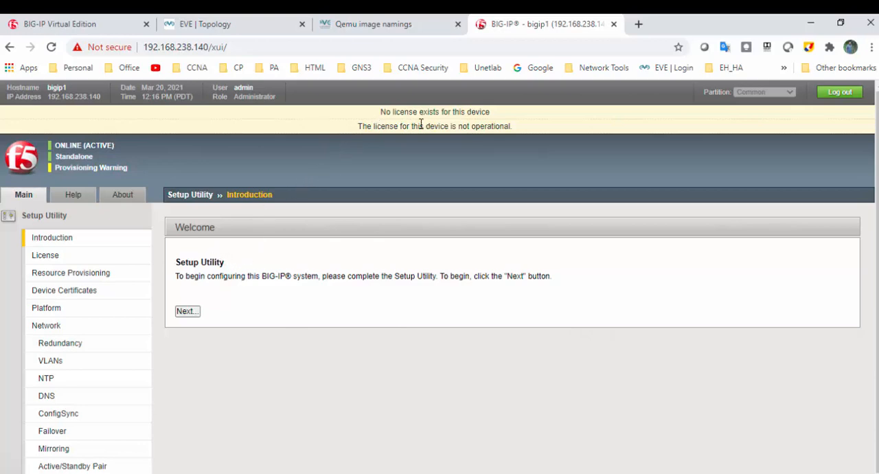
mouse_move(102, 190)
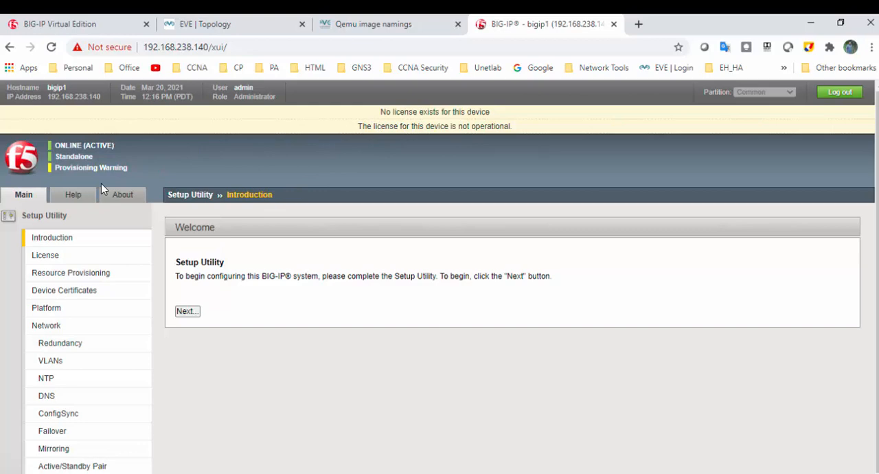
mouse_move(55, 229)
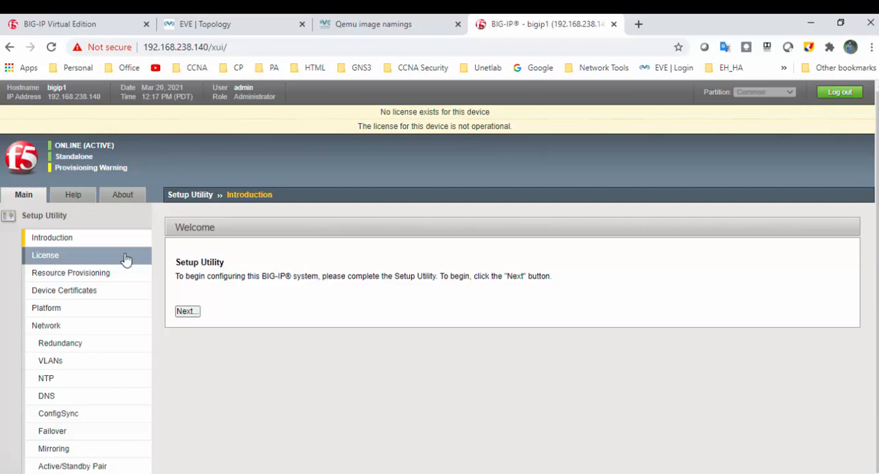
mouse_move(255, 272)
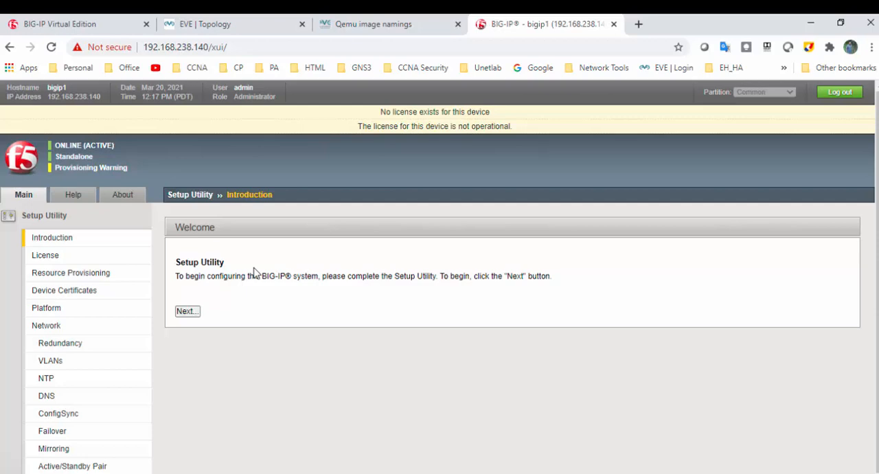